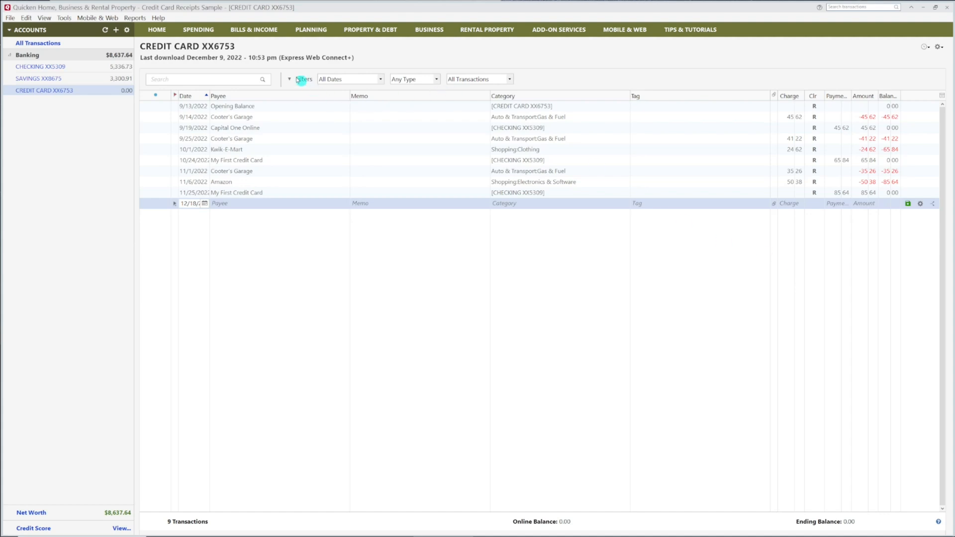
- Go to Bills & Income, Income & Transfers, and bring up the Add reminder choices
left_click(256, 28)
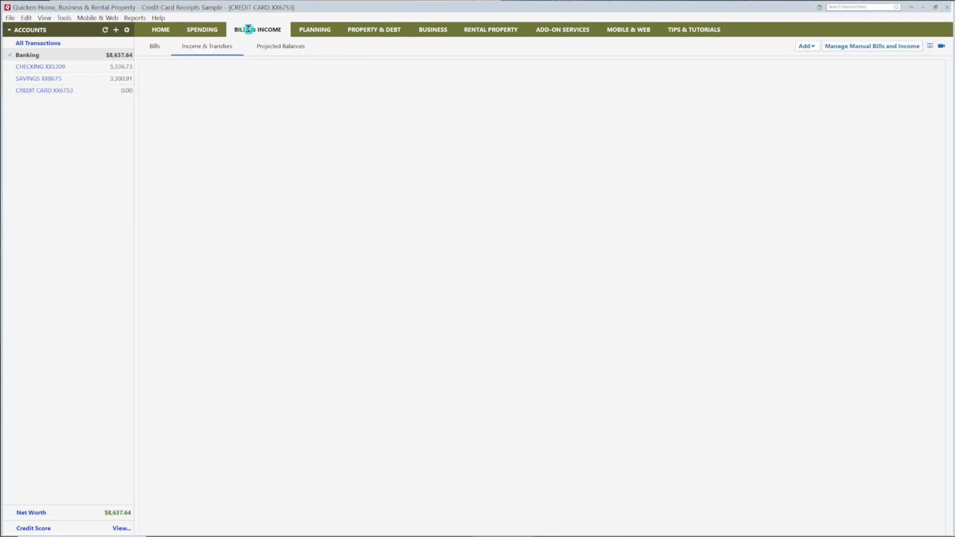
left_click(206, 45)
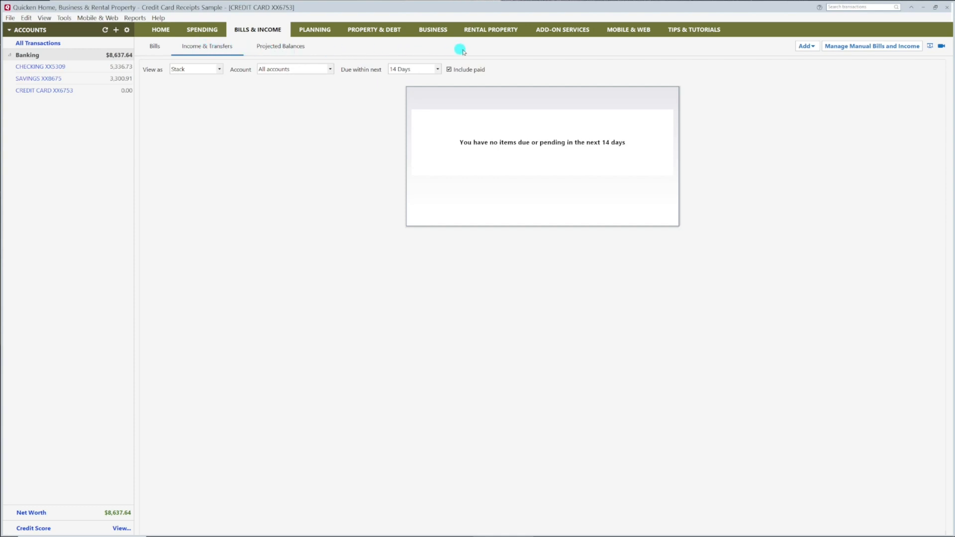
mouse_move(767, 52)
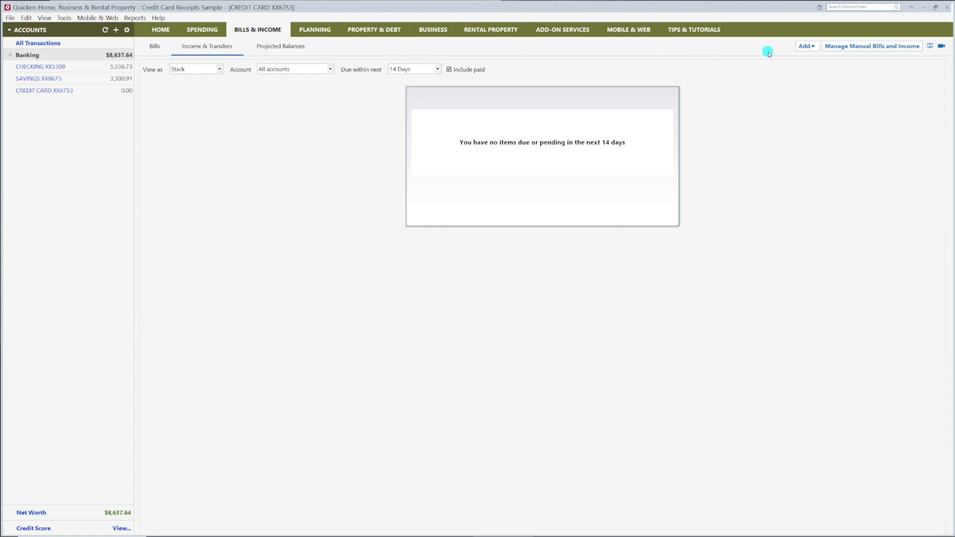
left_click(804, 46)
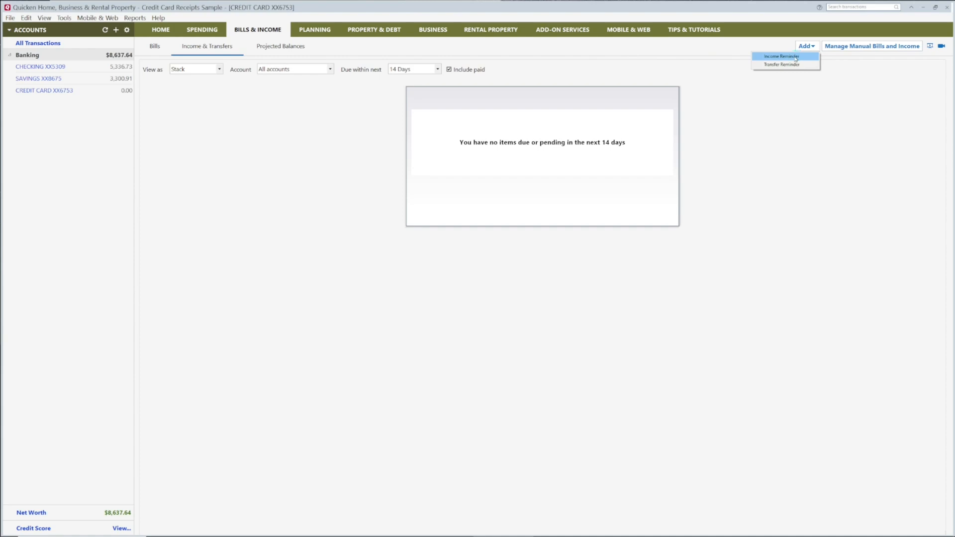
- Start an Income Reminder from payee Kwik-E-Mart and continue to its amount and schedule details
left_click(782, 56)
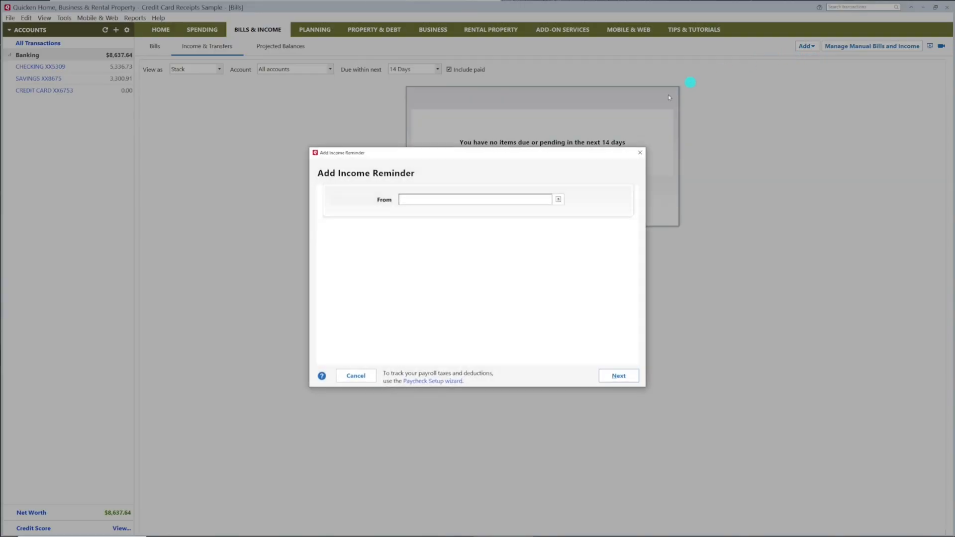
type("Kwik-E-Mart")
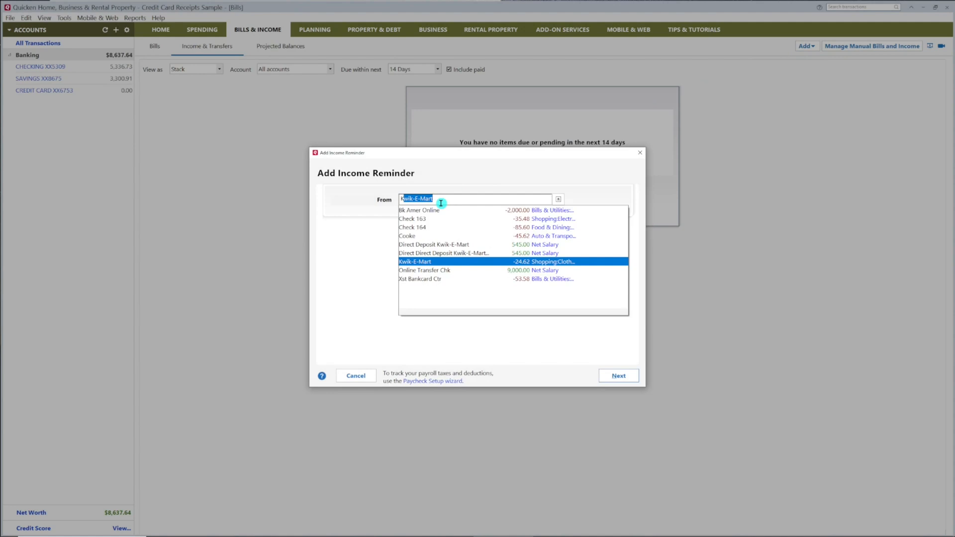
left_click(414, 261)
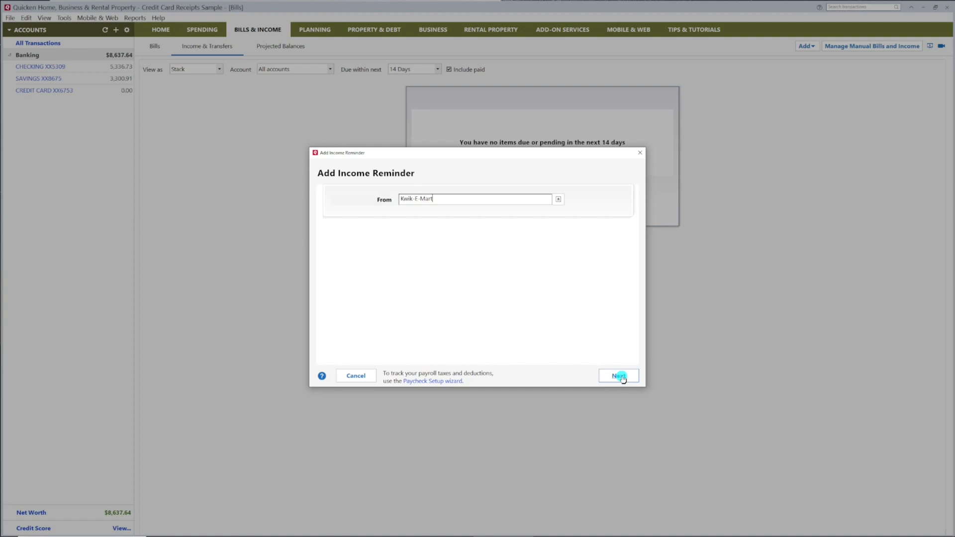
left_click(617, 375)
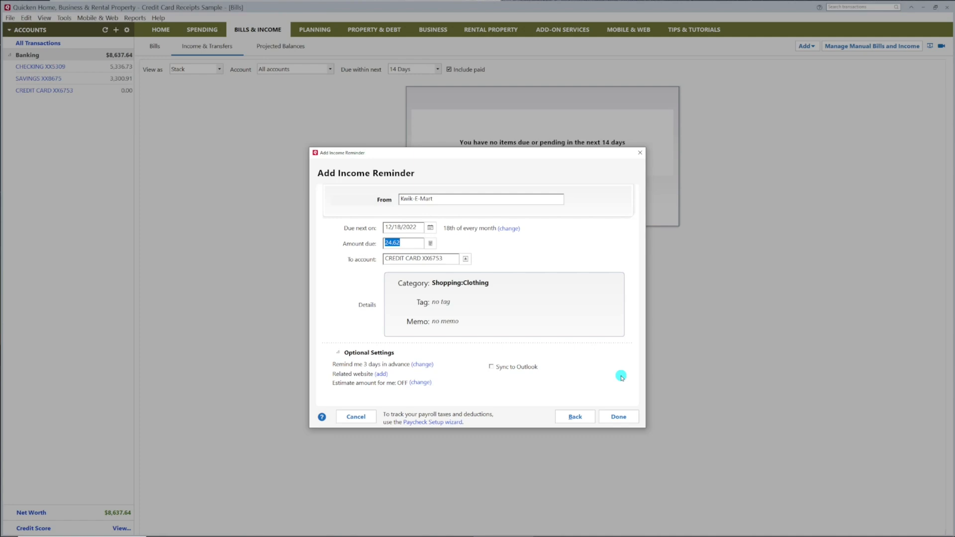
mouse_move(610, 362)
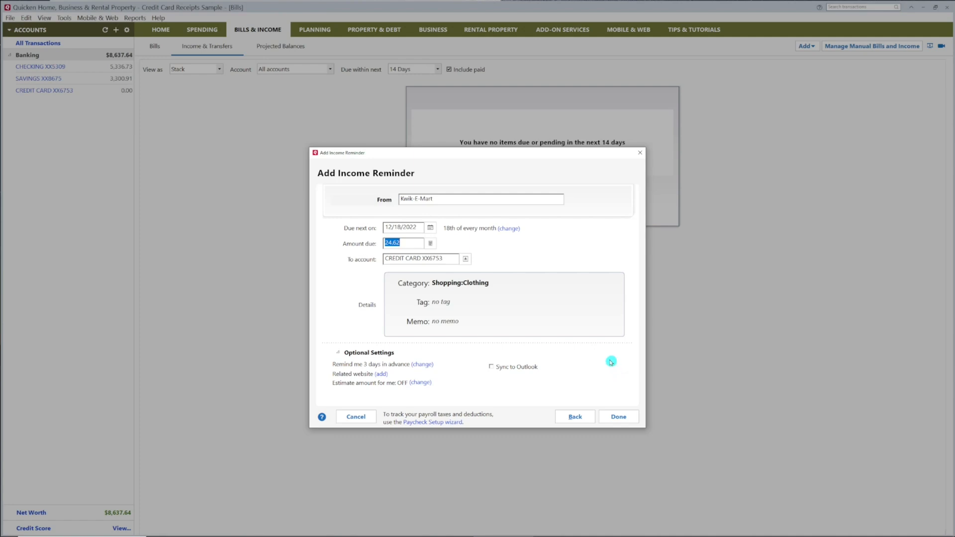
mouse_move(510, 230)
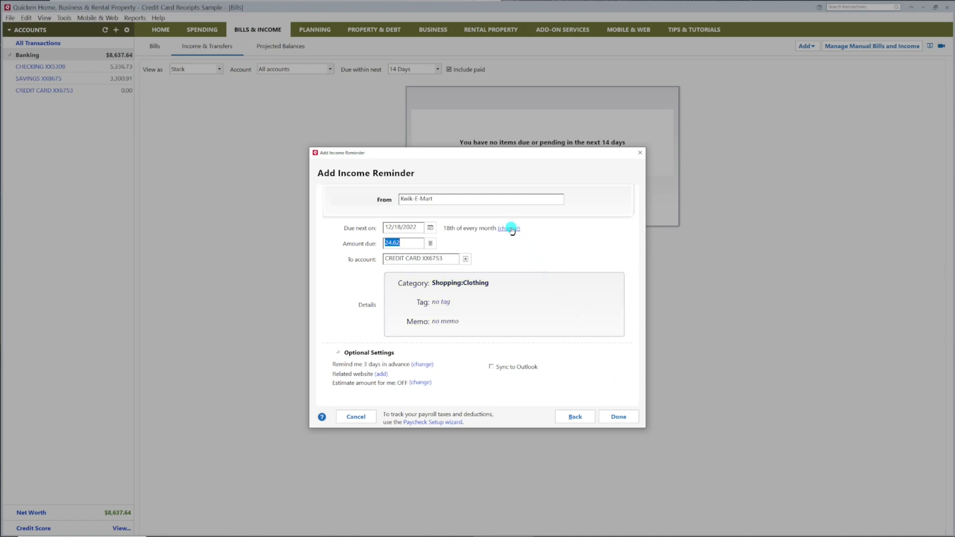
- Schedule the reminder weekly starting 12/23/2022 with no end date
left_click(510, 227)
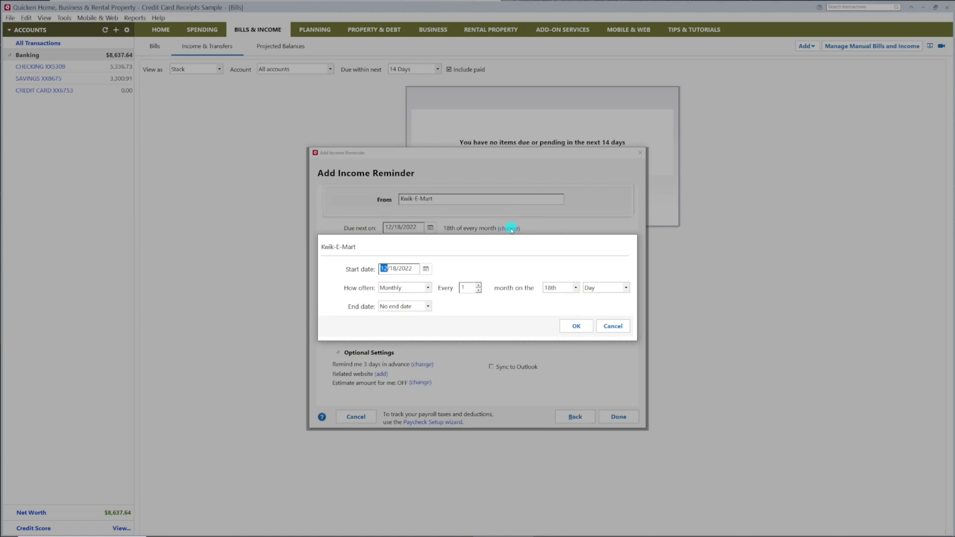
left_click(426, 268)
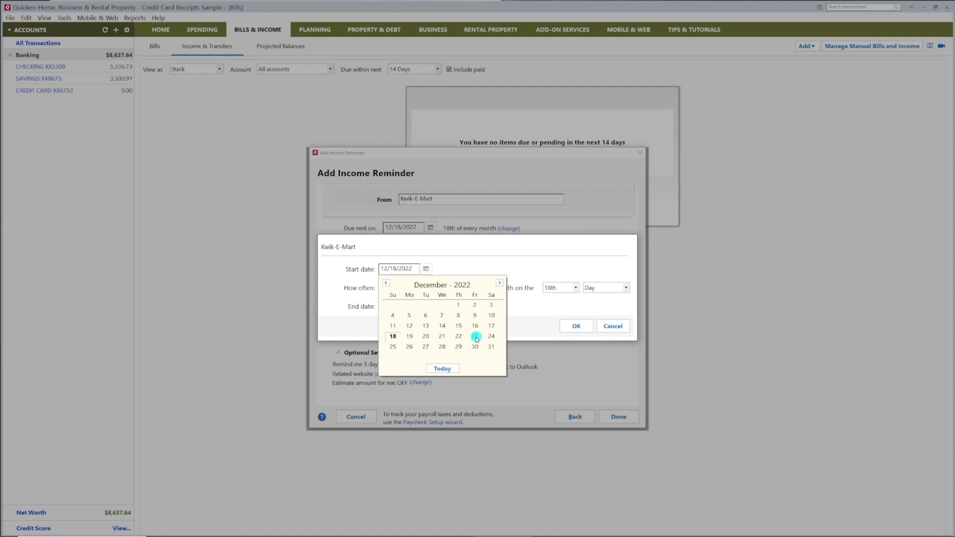
left_click(474, 335)
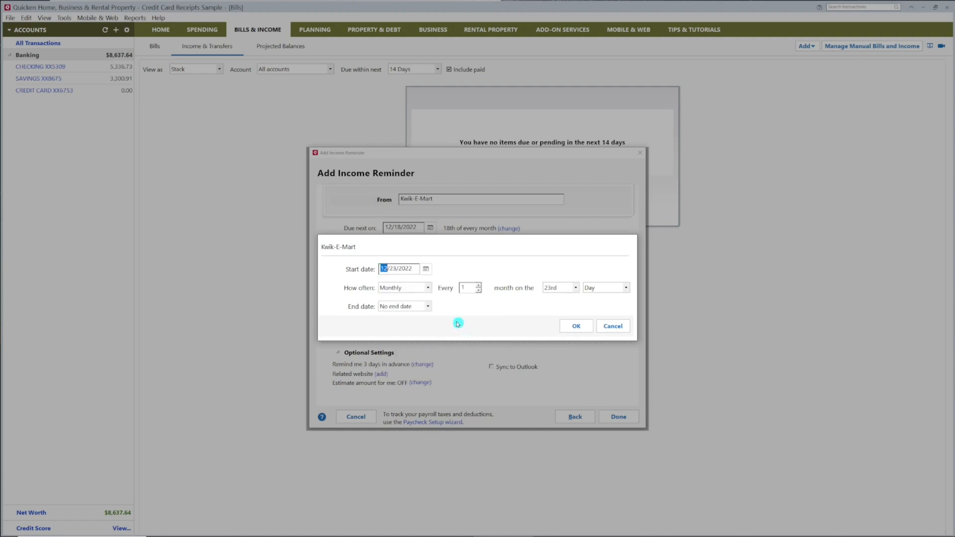
left_click(427, 287)
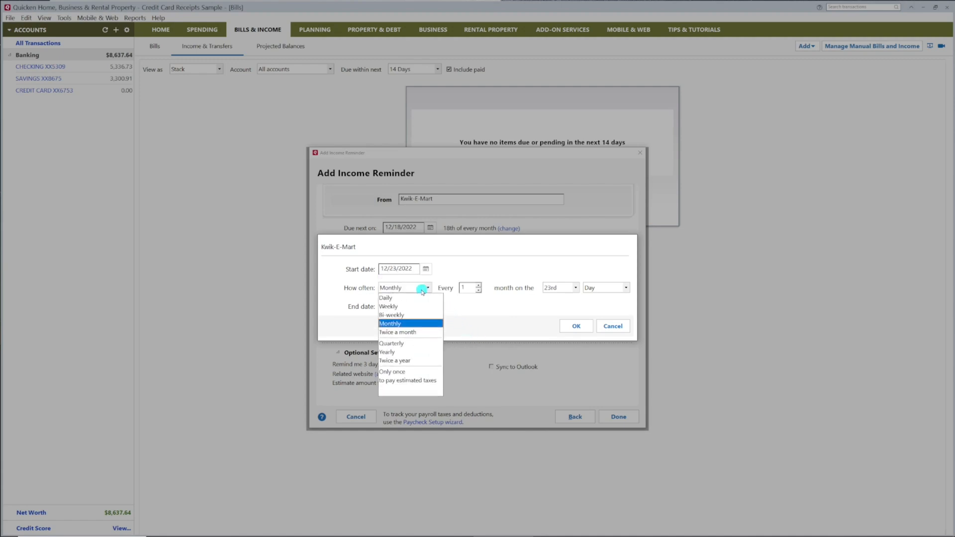
left_click(388, 305)
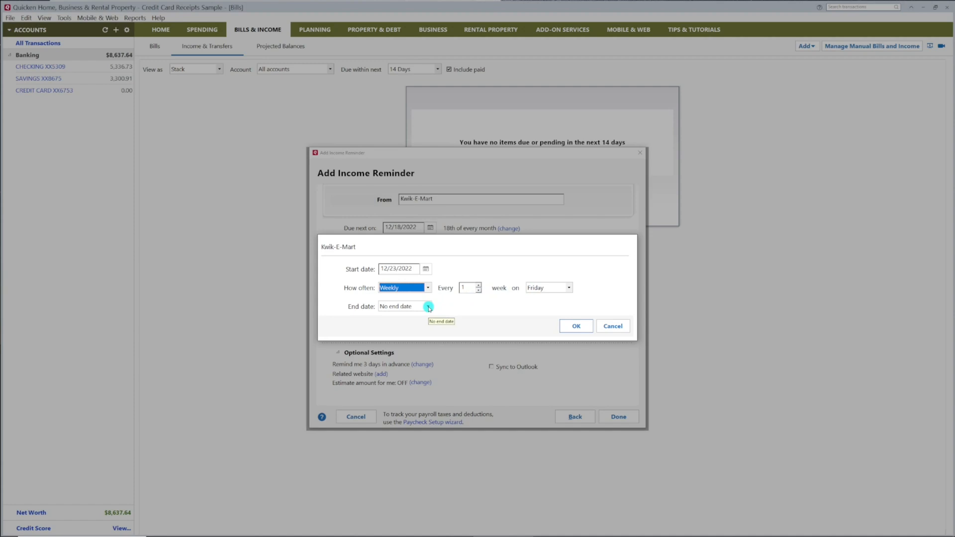
left_click(403, 305)
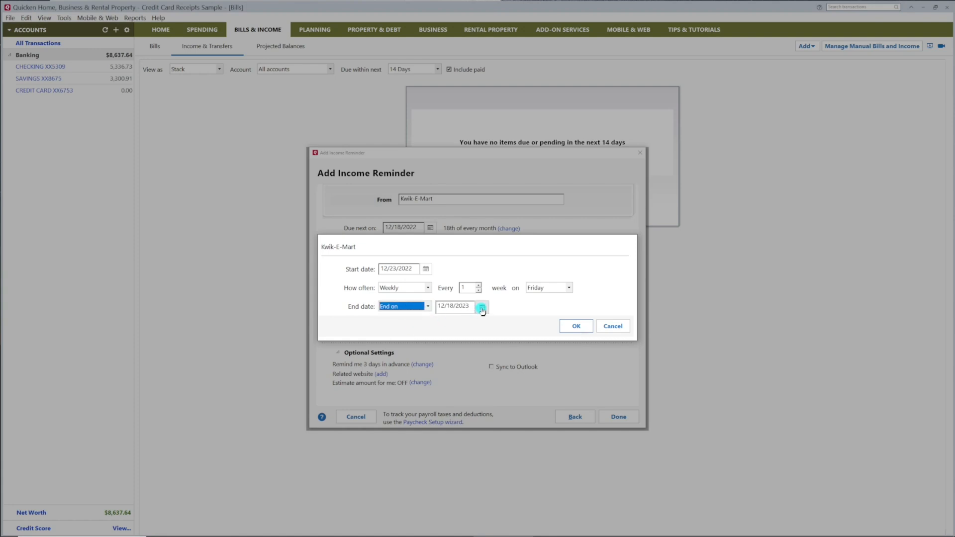
left_click(427, 305)
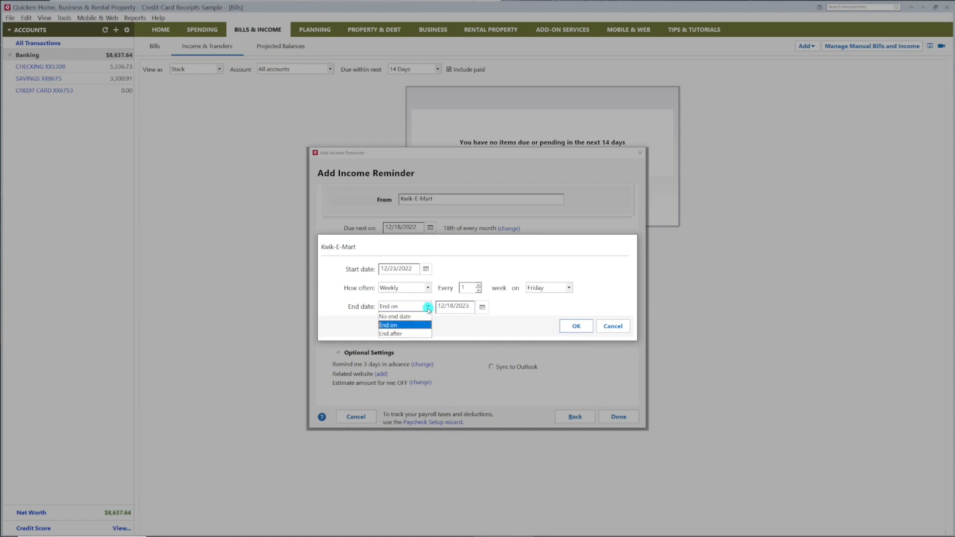
left_click(395, 317)
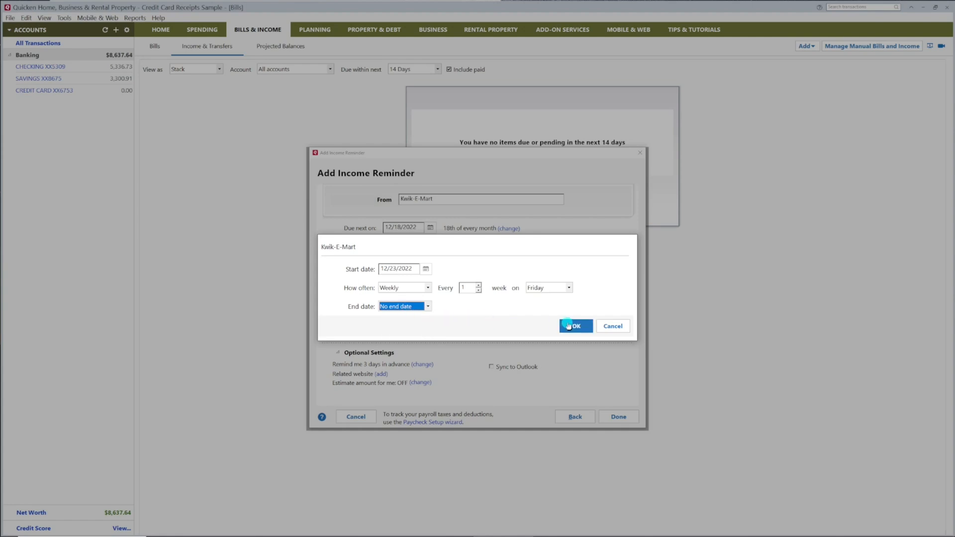
left_click(573, 326)
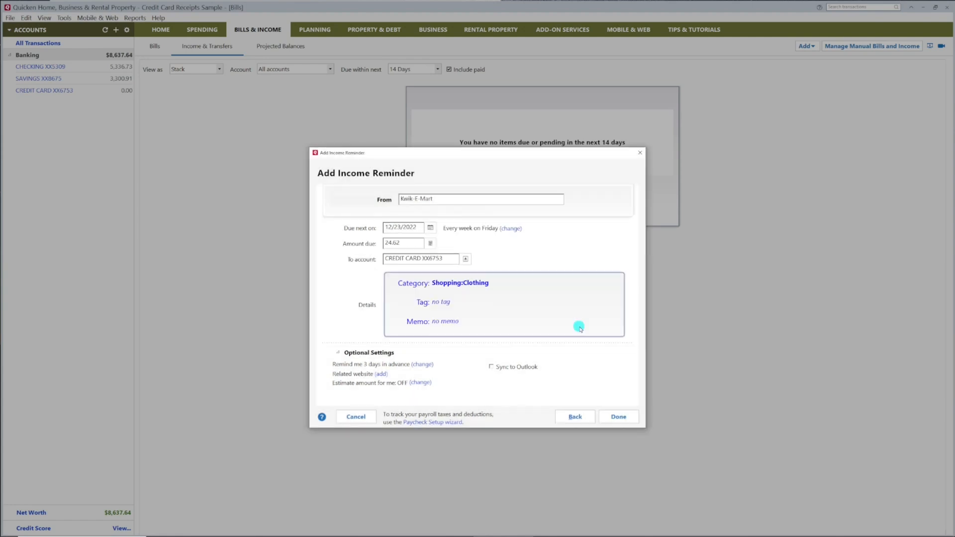
mouse_move(579, 327)
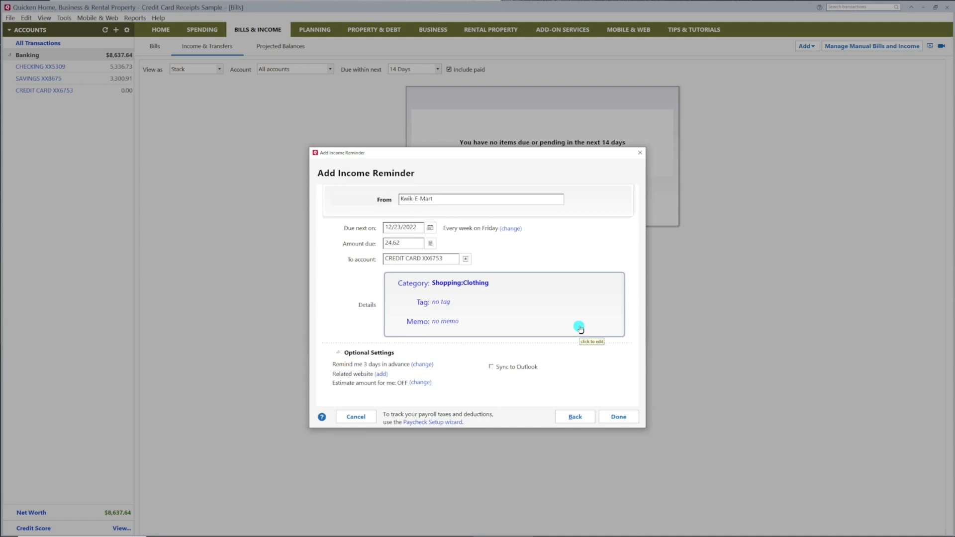
- Set the amount due to 545.00 deposited into CHECKING XX5309
left_click(403, 243)
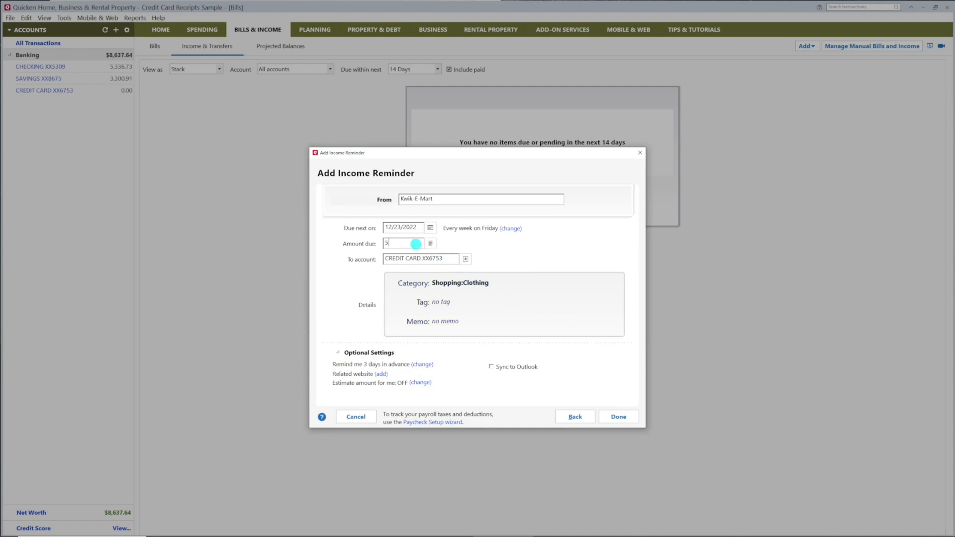
type("45.0")
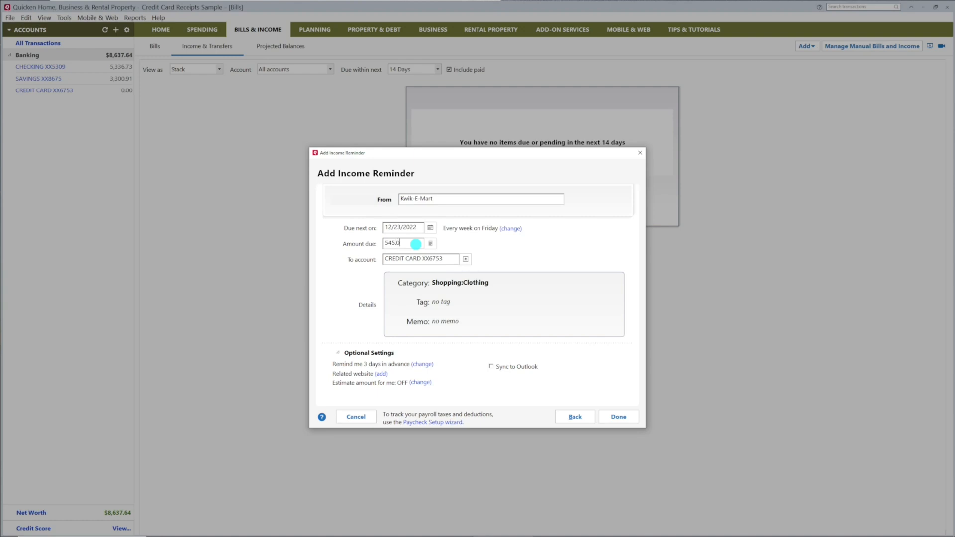
type("0")
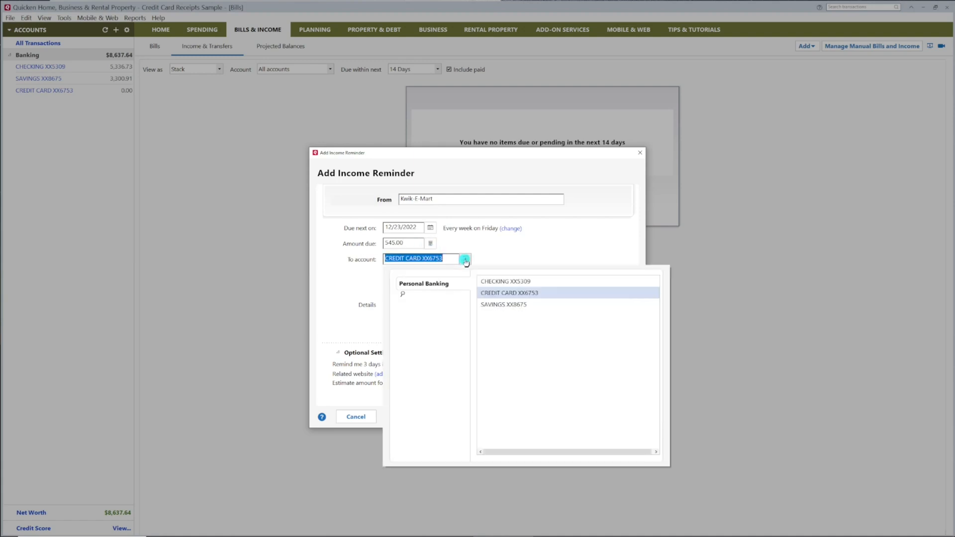
left_click(505, 280)
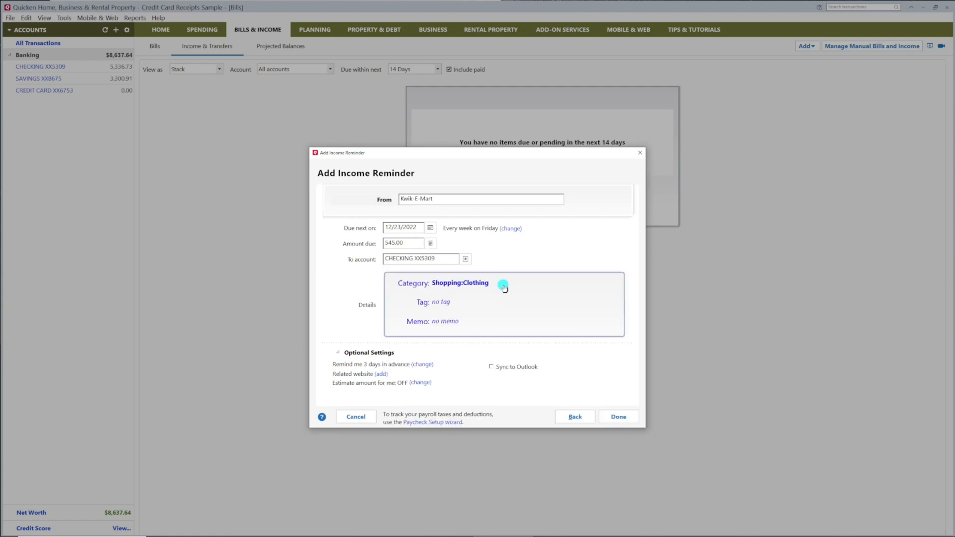
- Categorize the income as Net Salary and save the Kwik-E-Mart reminder
left_click(504, 286)
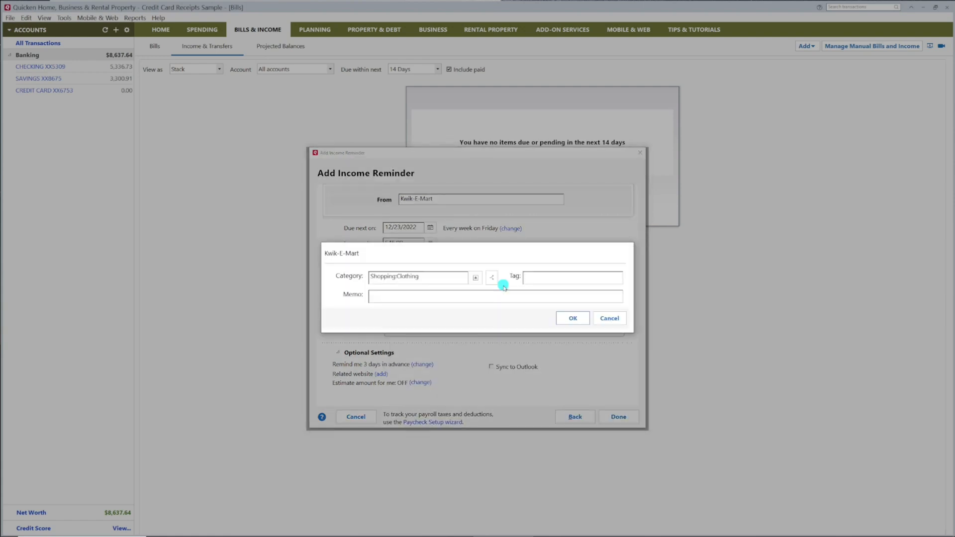
triple_click(418, 276)
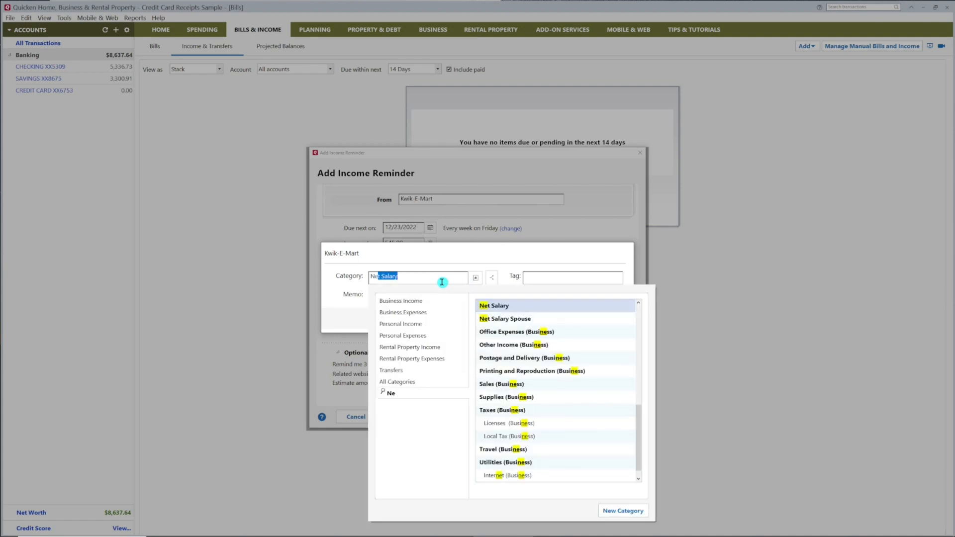
left_click(494, 305)
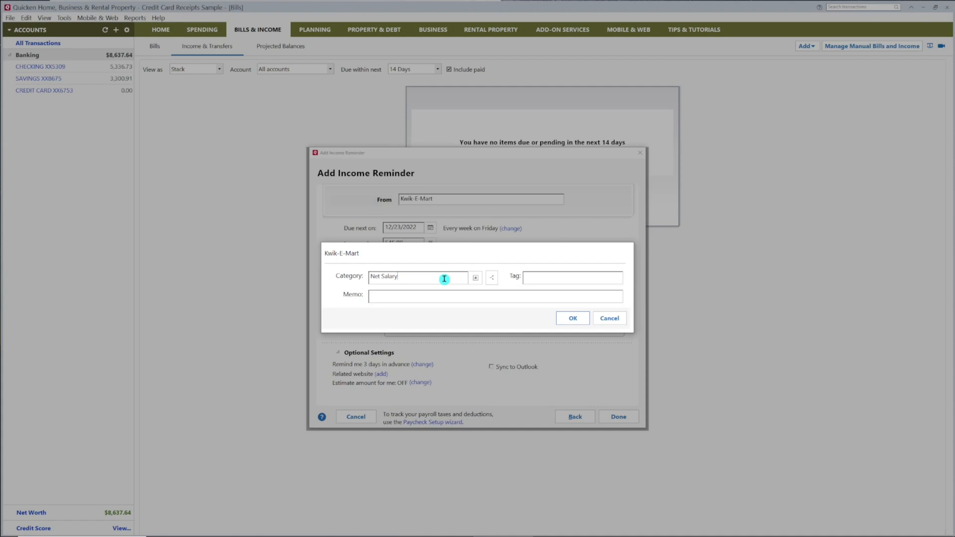
left_click(476, 277)
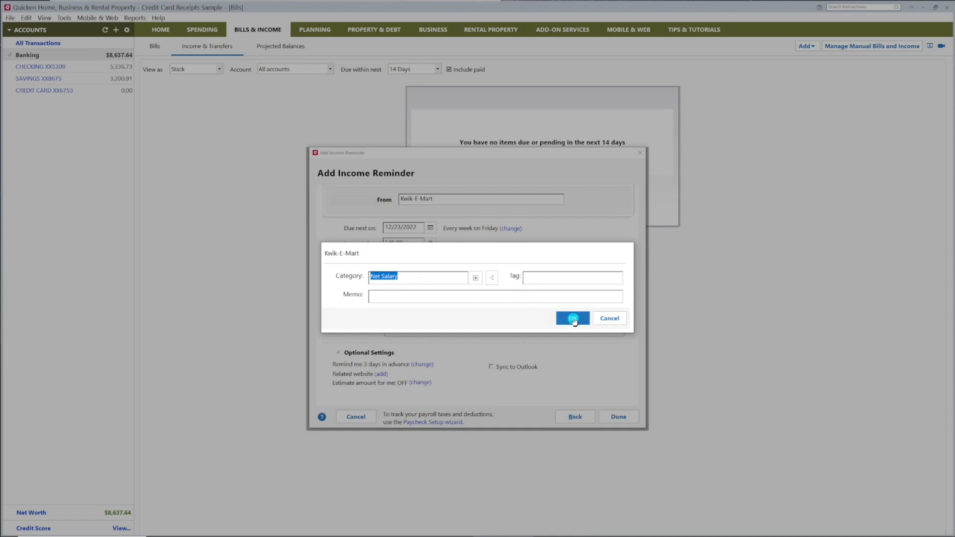
left_click(570, 318)
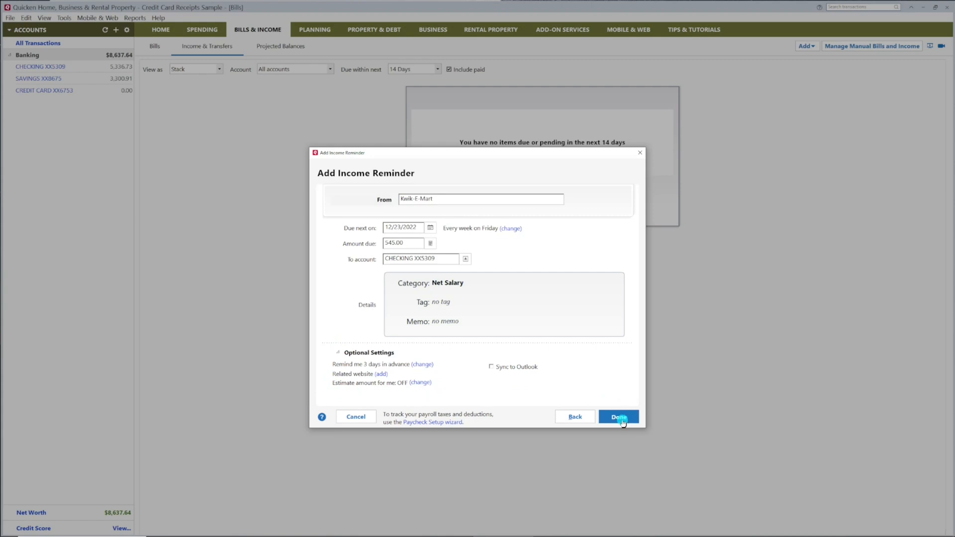
left_click(618, 416)
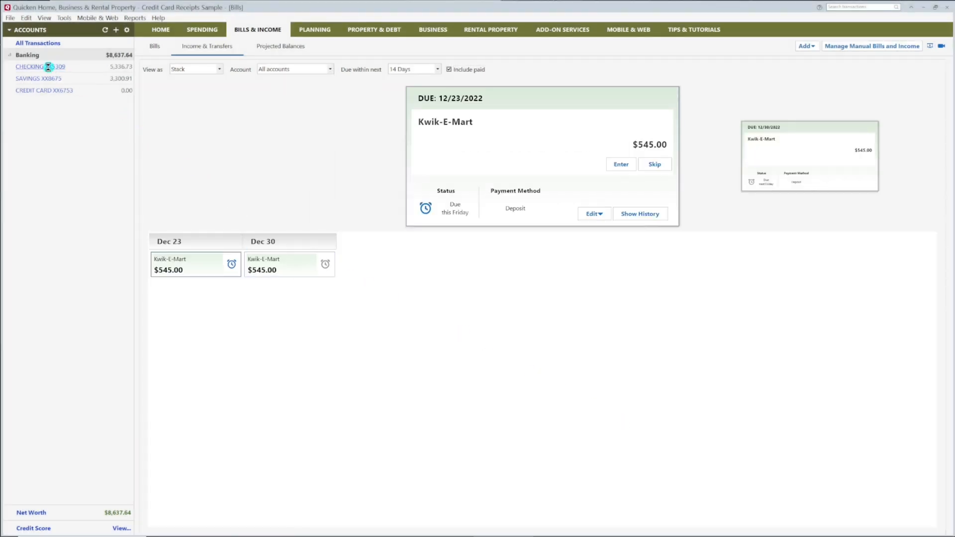
- Show the CHECKING XX5309 register with upcoming Kwik-E-Mart reminders listed
left_click(40, 66)
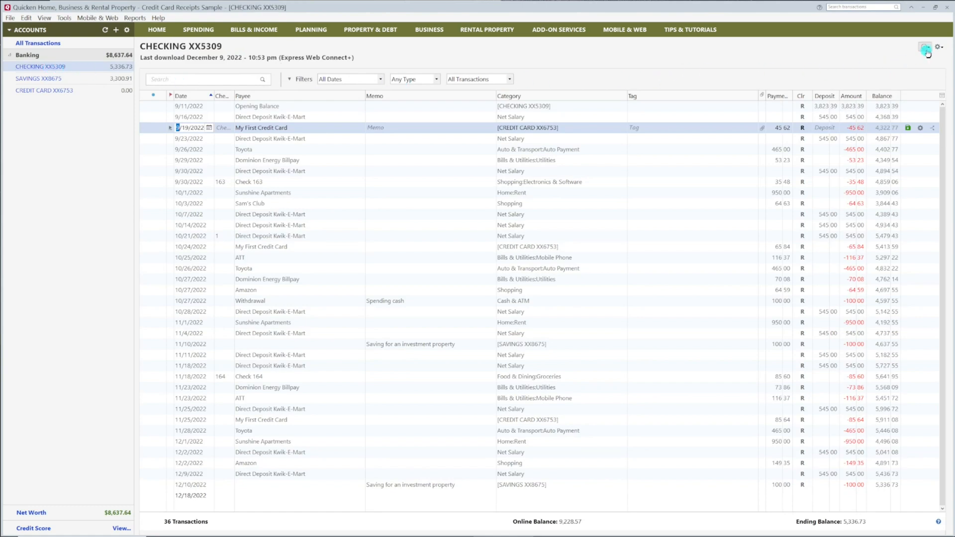
left_click(924, 46)
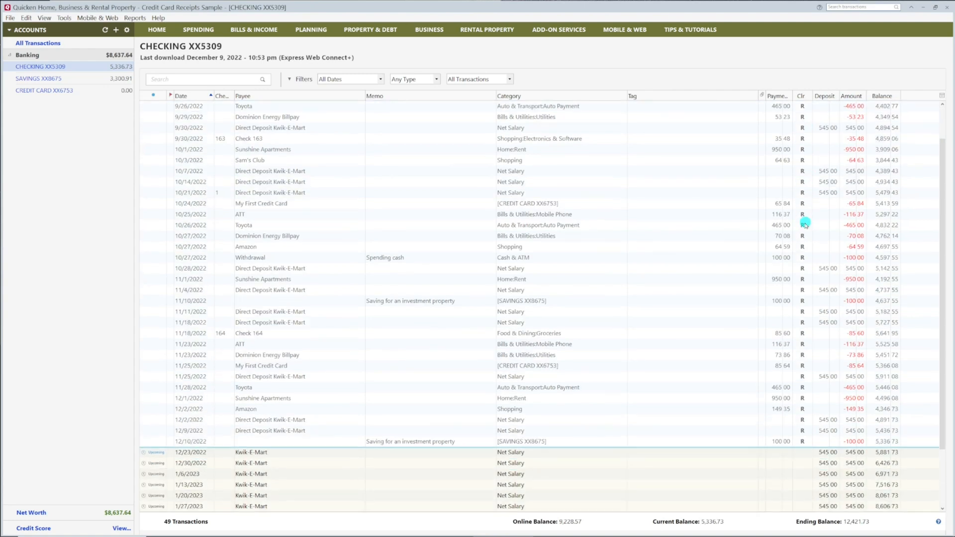
scroll("down", 3)
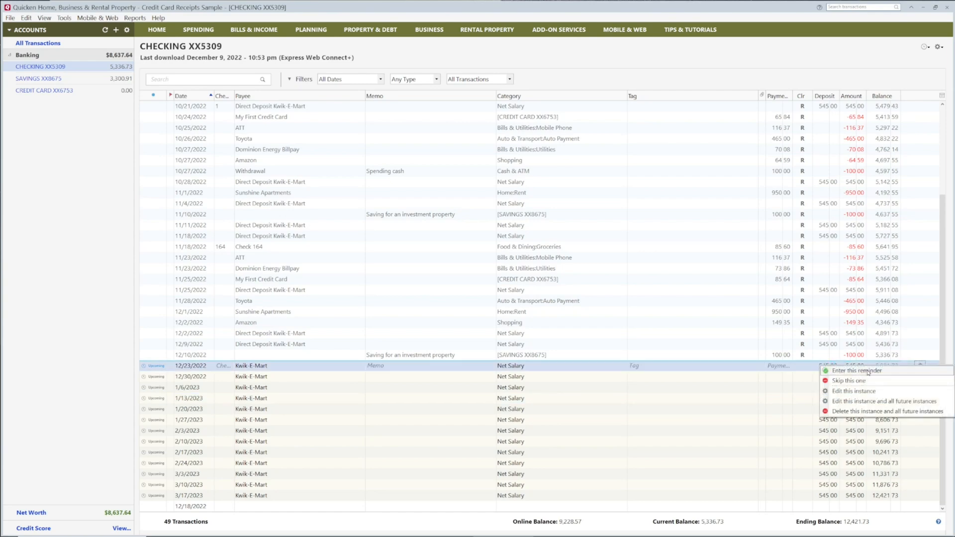
- Enter the 12/23 Kwik-E-Mart reminder into the register as a $600 deposit
left_click(857, 369)
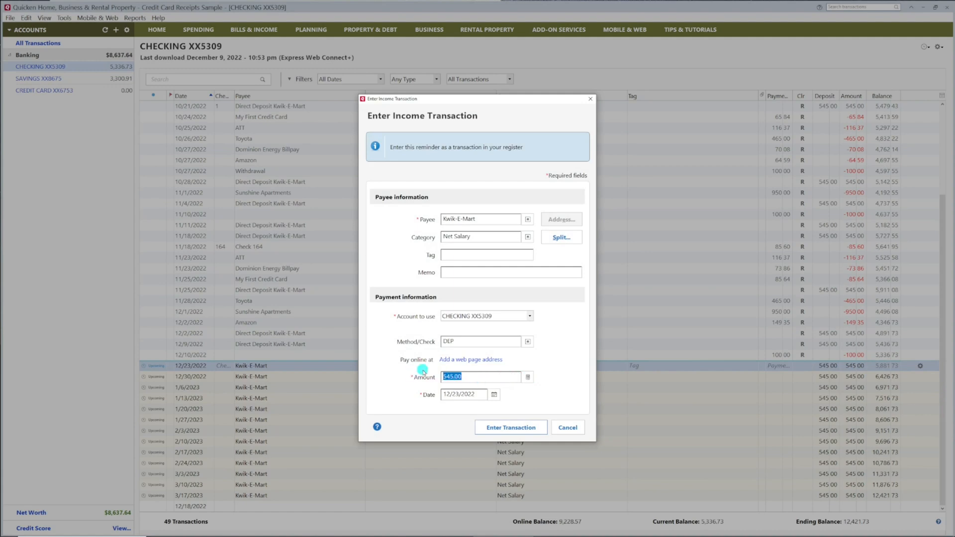
type("600")
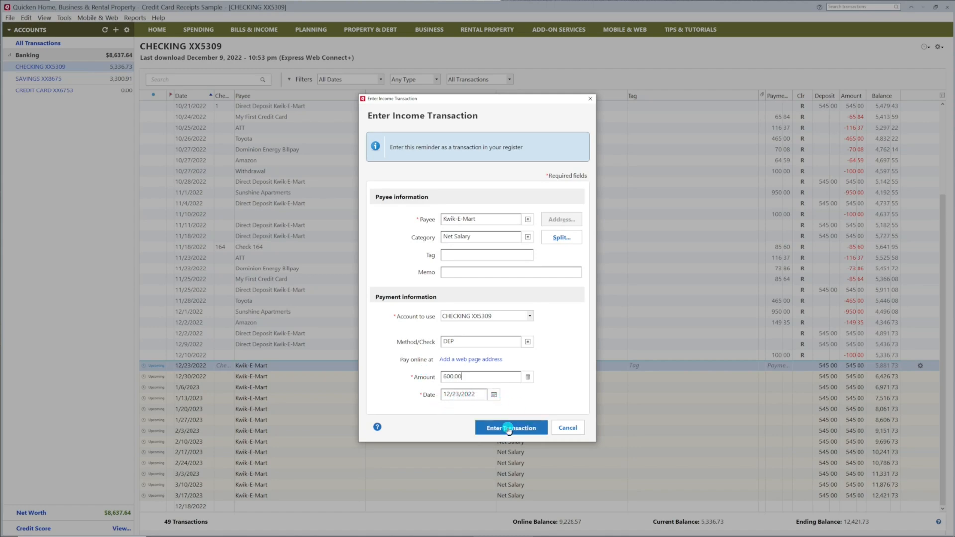
left_click(510, 427)
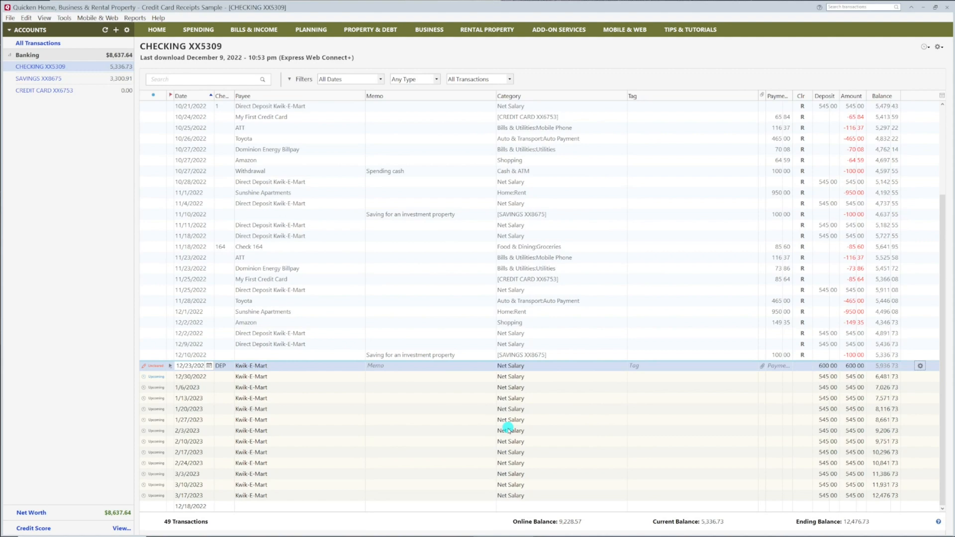
left_click(823, 365)
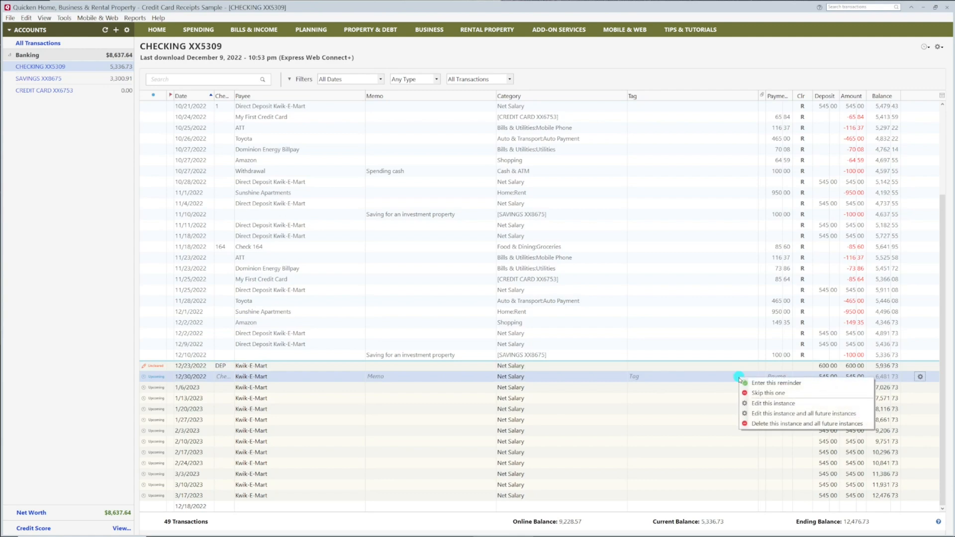
mouse_move(783, 416)
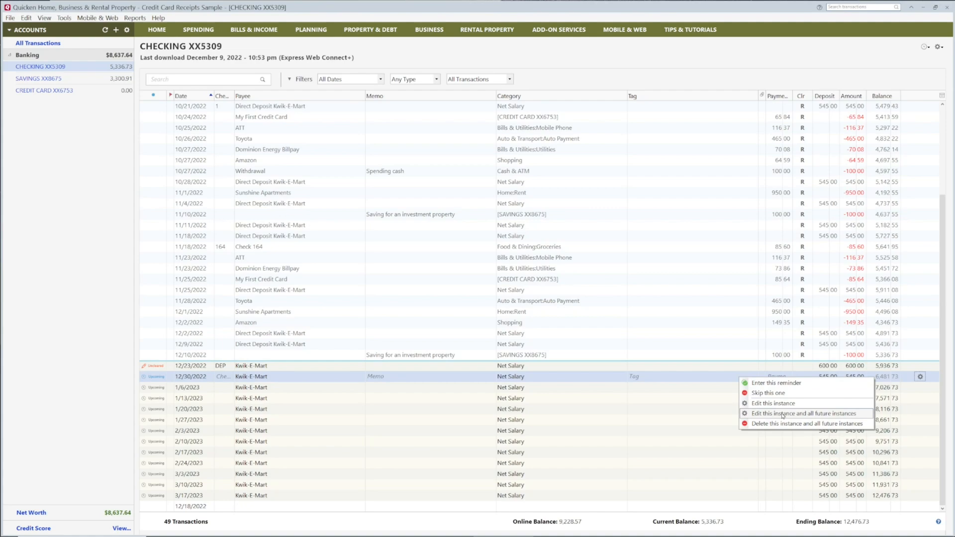
- Edit this and future instances to automatically enter 3 days before the due date
left_click(788, 414)
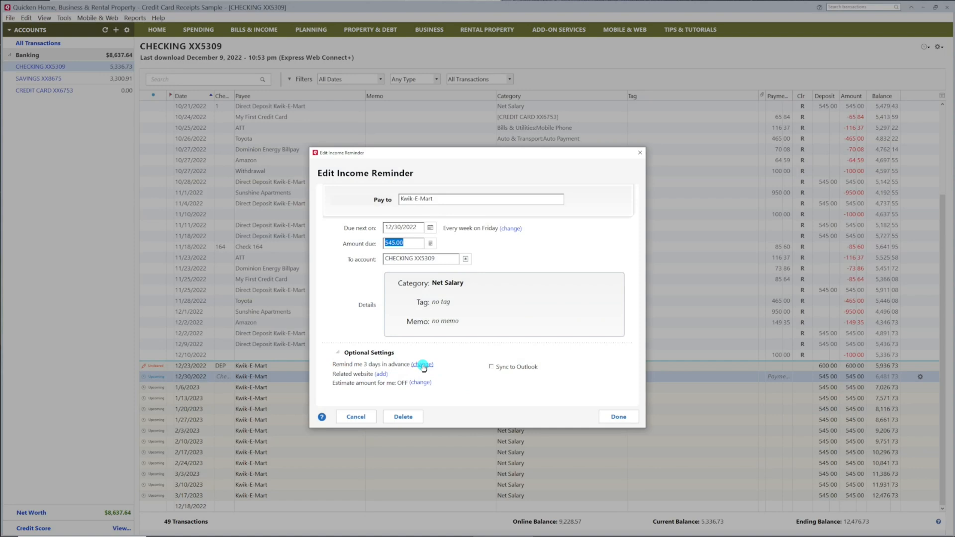
left_click(424, 364)
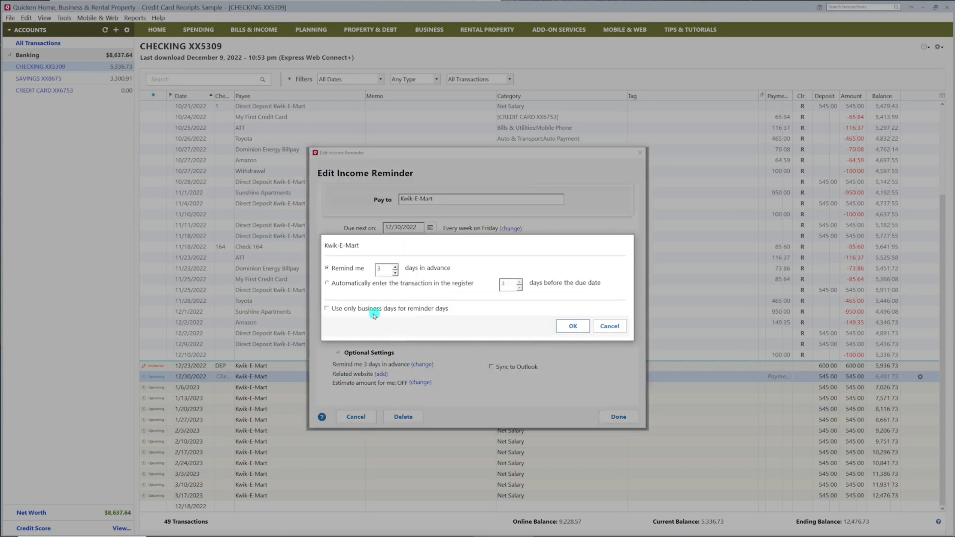
left_click(327, 282)
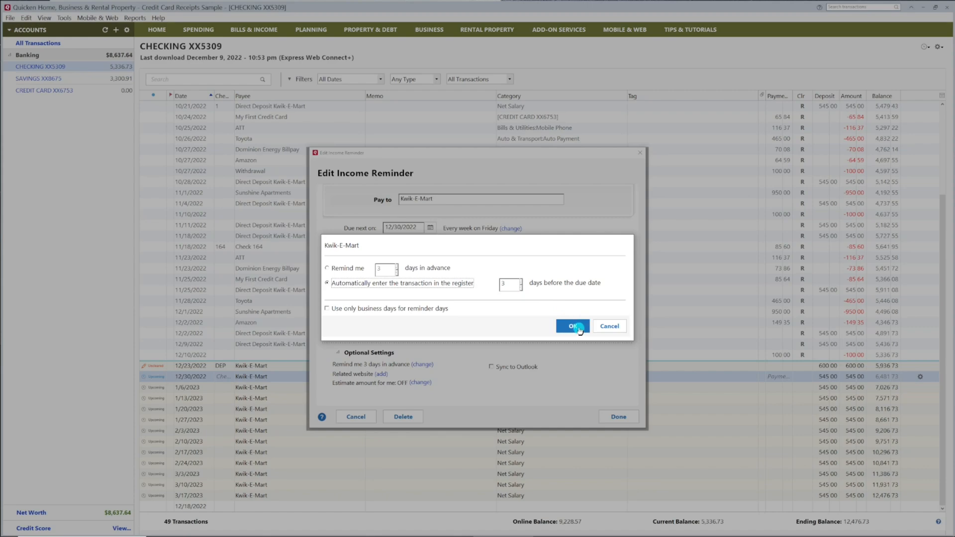
left_click(569, 326)
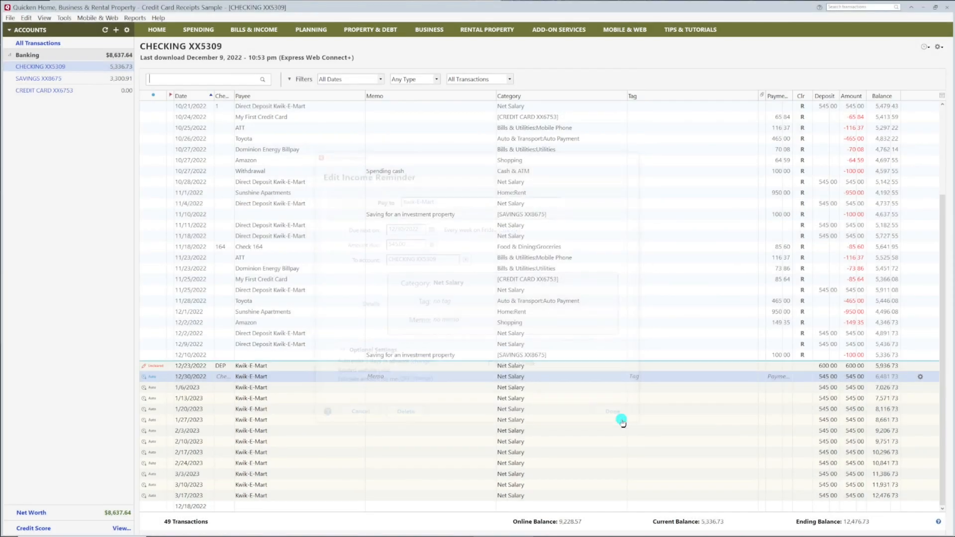
left_click(611, 411)
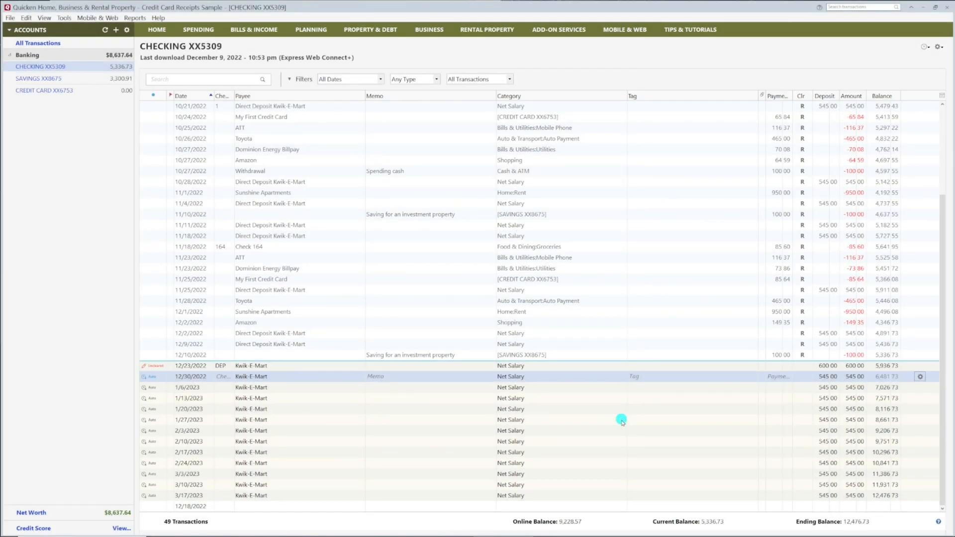